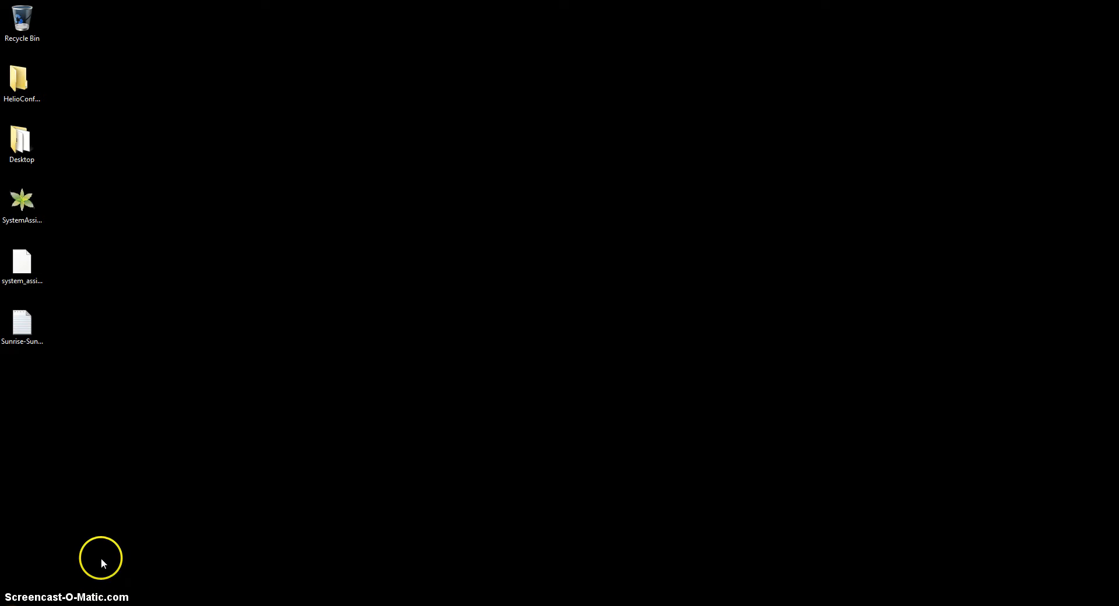
mouse_move(126, 276)
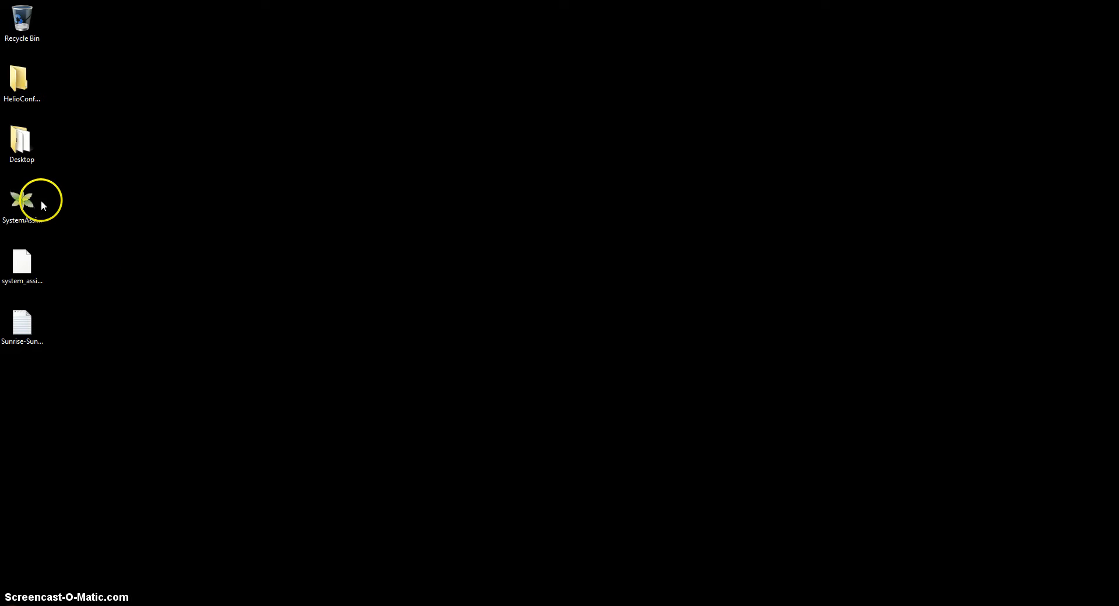
Launch System Assistant, scan the network and select the discovered LX60 lamp with status OK.
click(22, 202)
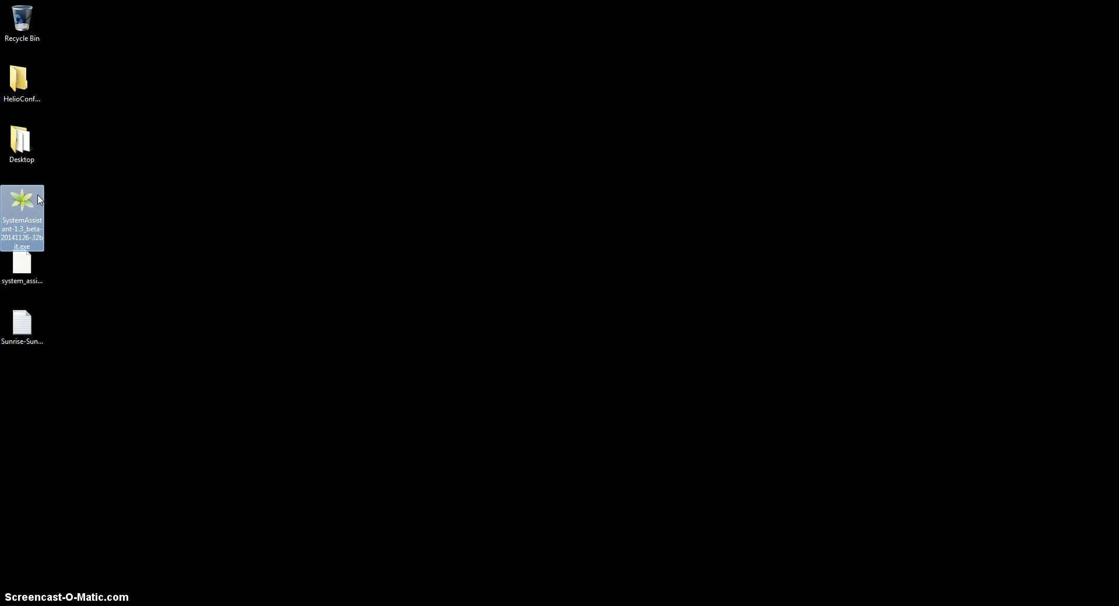
mouse_move(39, 201)
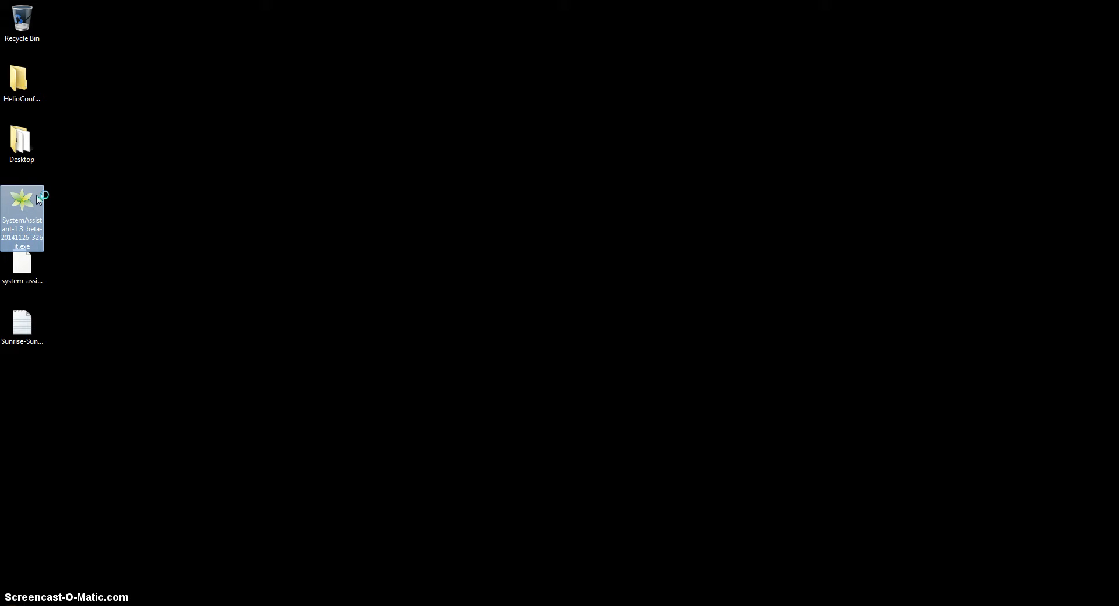
double_click(22, 201)
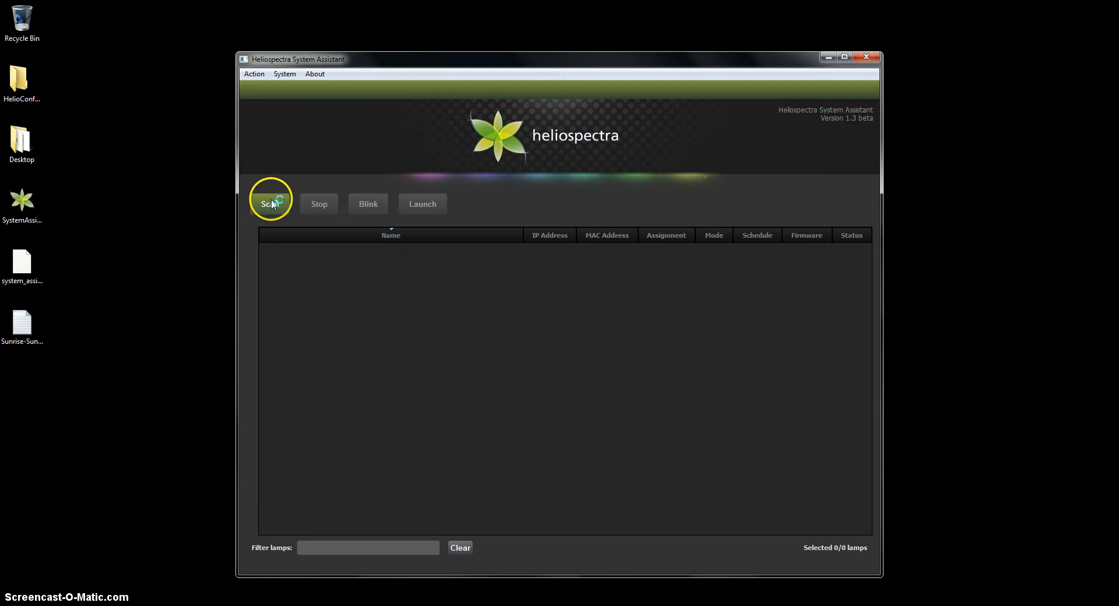
click(270, 204)
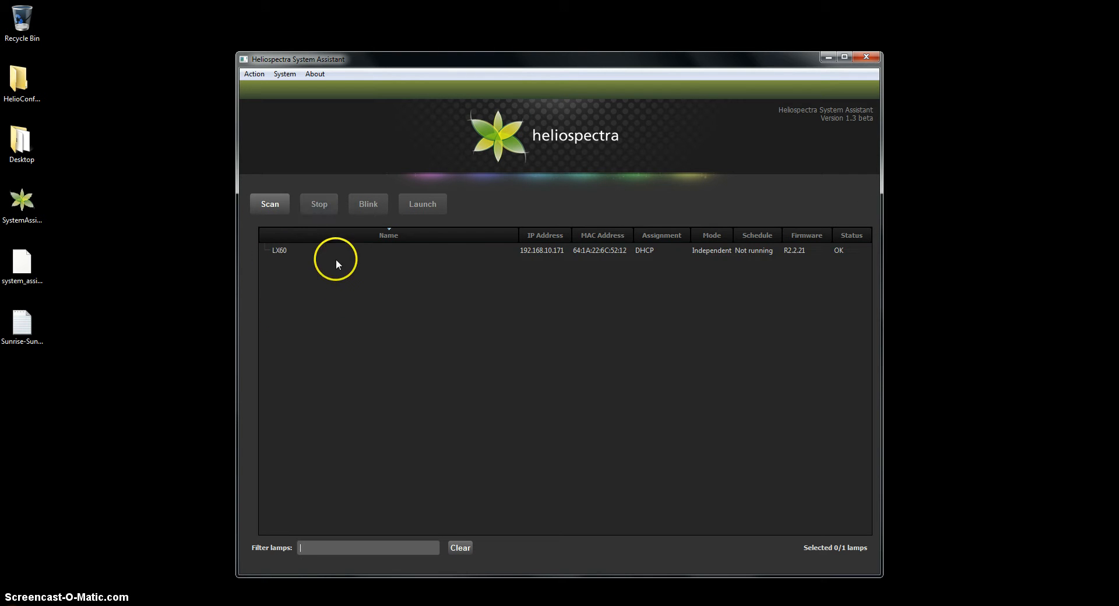
mouse_move(298, 307)
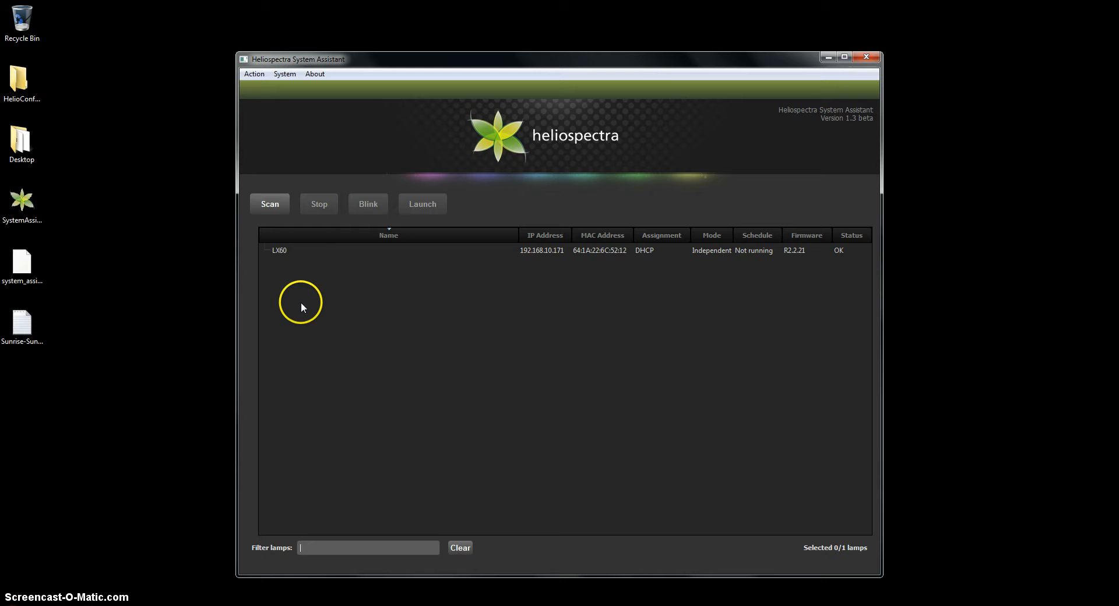
click(292, 250)
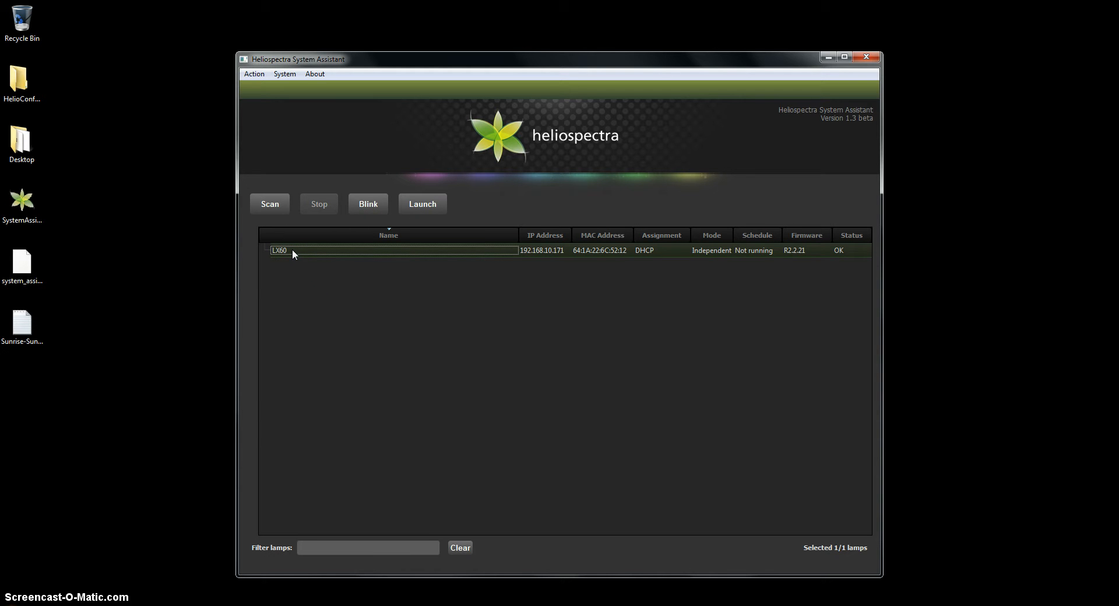
click(422, 204)
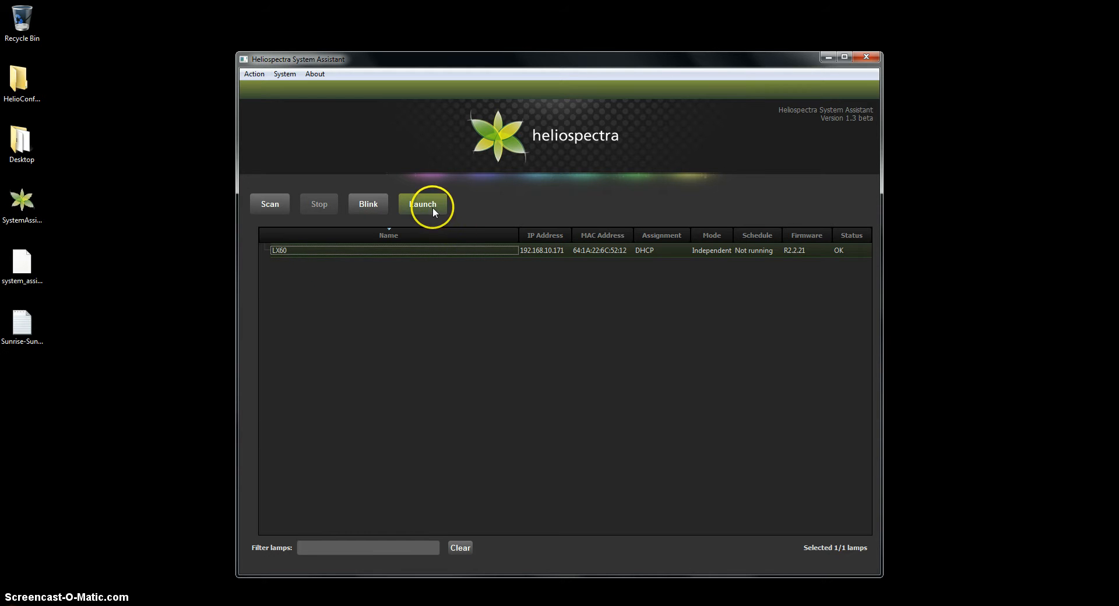
Launch the LX60 web interface in the browser and go to its Operation page.
click(423, 204)
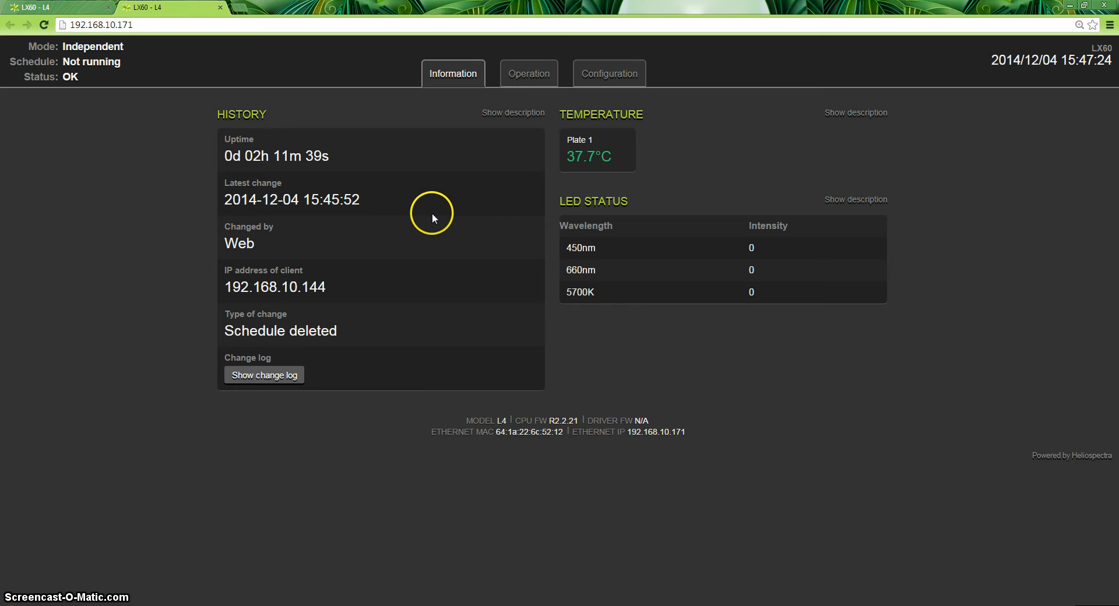
mouse_move(532, 119)
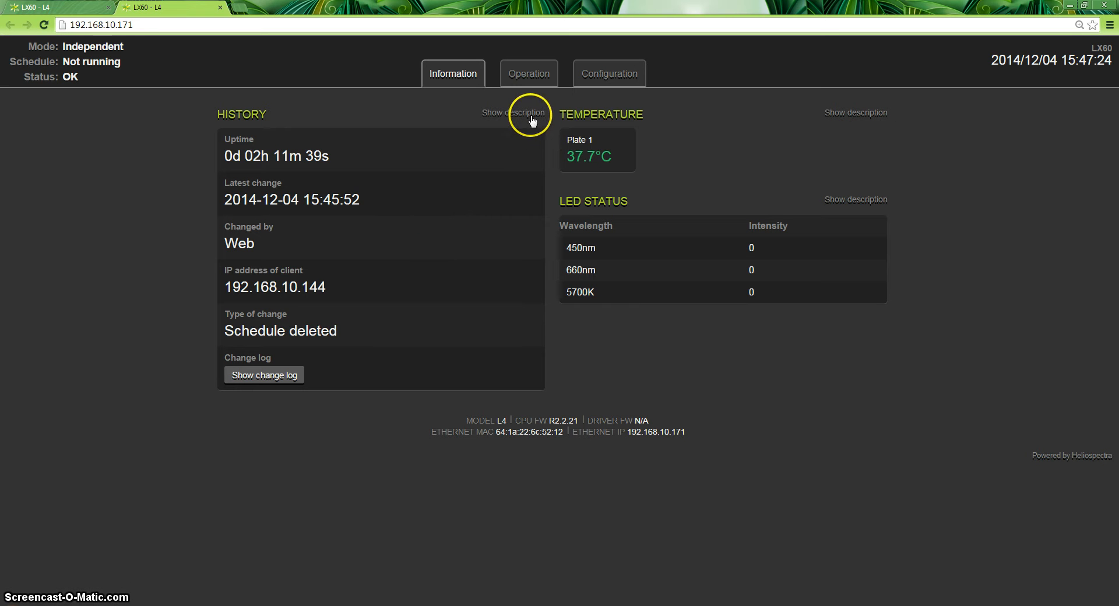
click(529, 73)
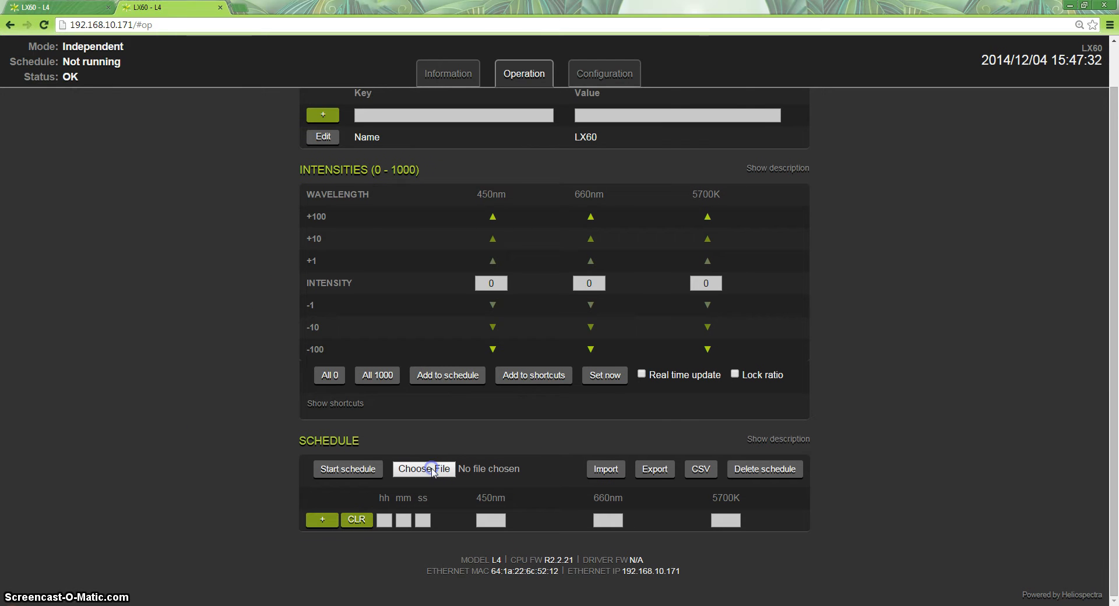
Import Sunrise-Sunset_vegetative.txt as the lamp's schedule and return to the Operation page.
click(425, 470)
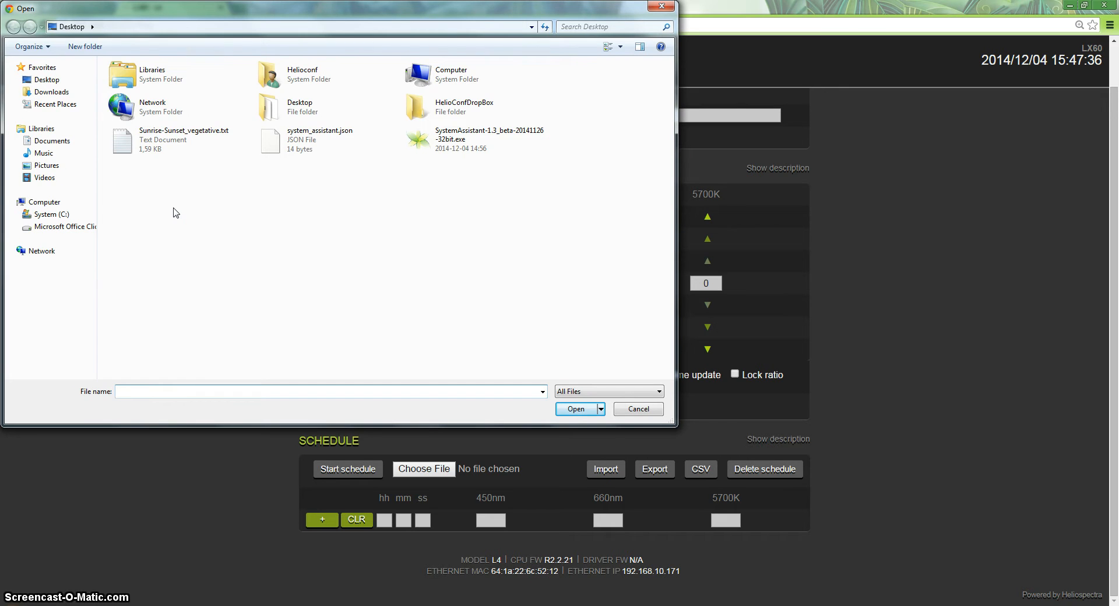
mouse_move(102, 49)
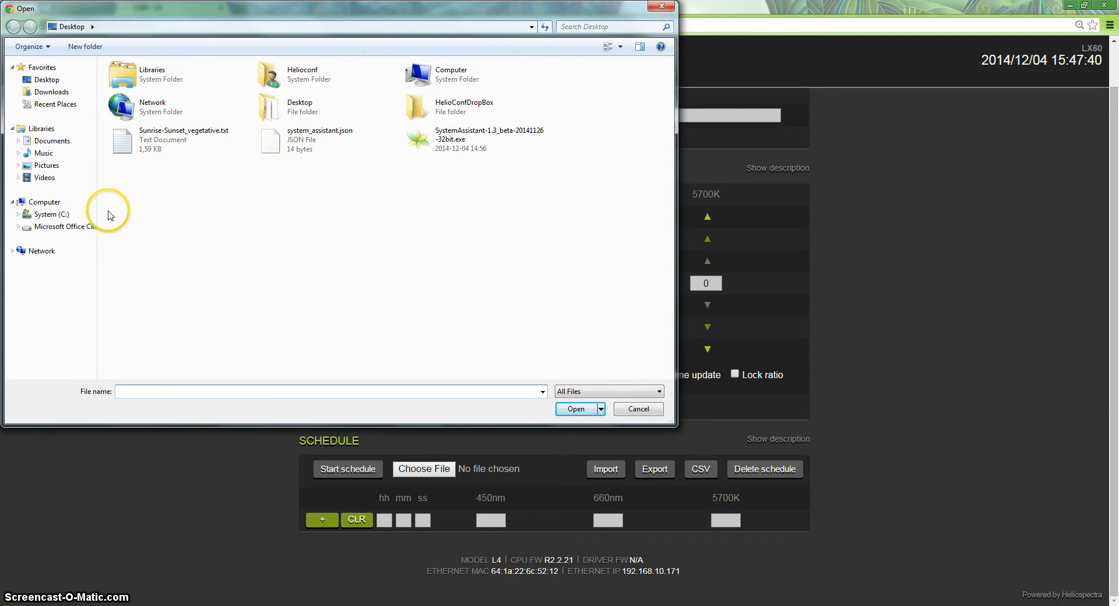
click(154, 143)
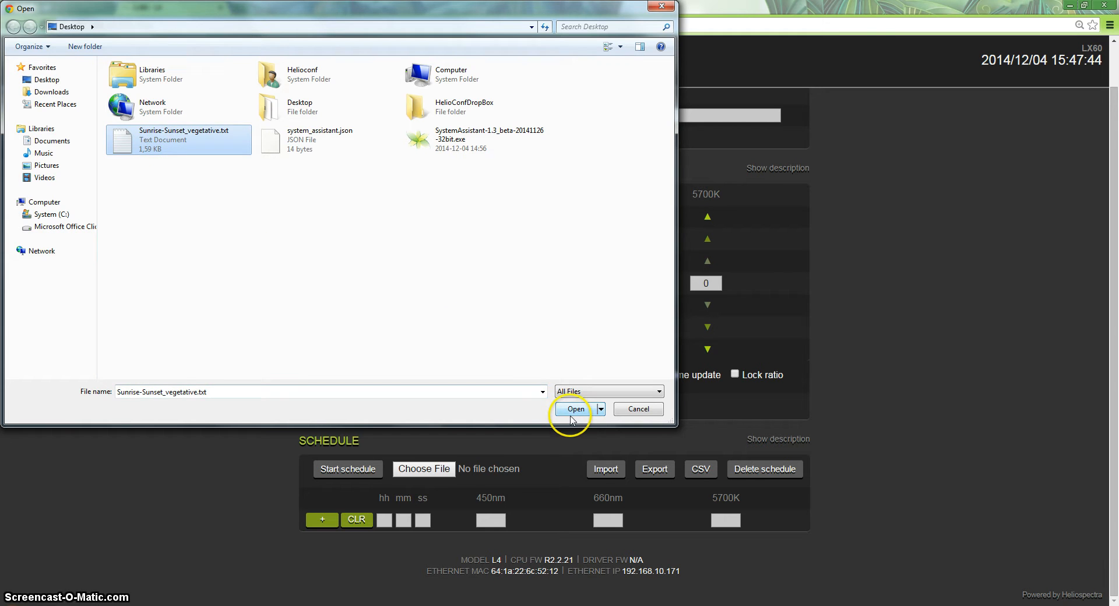
click(575, 409)
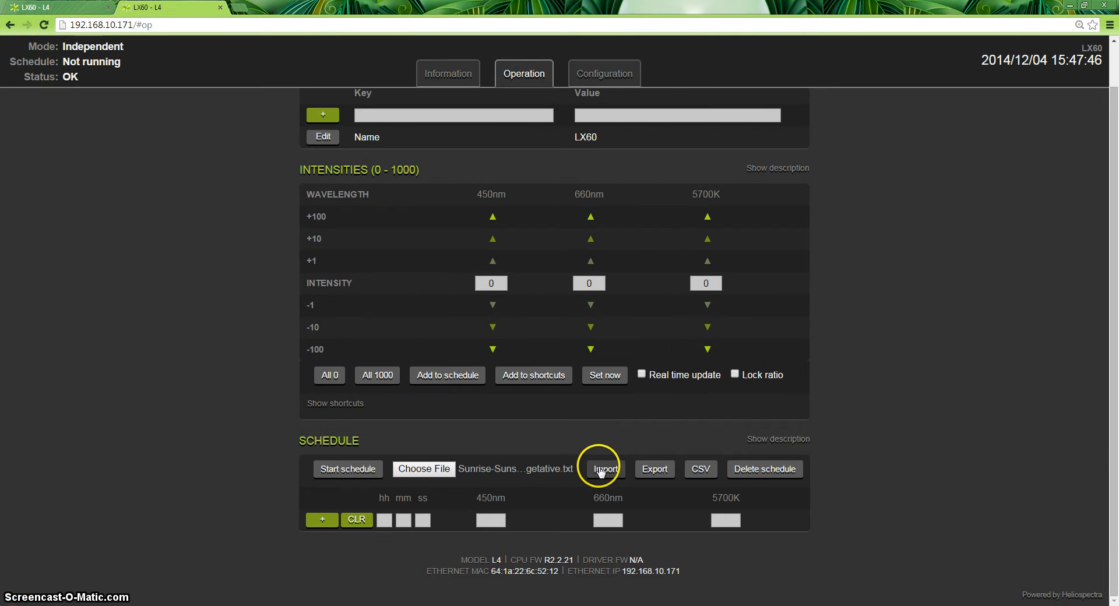
click(605, 469)
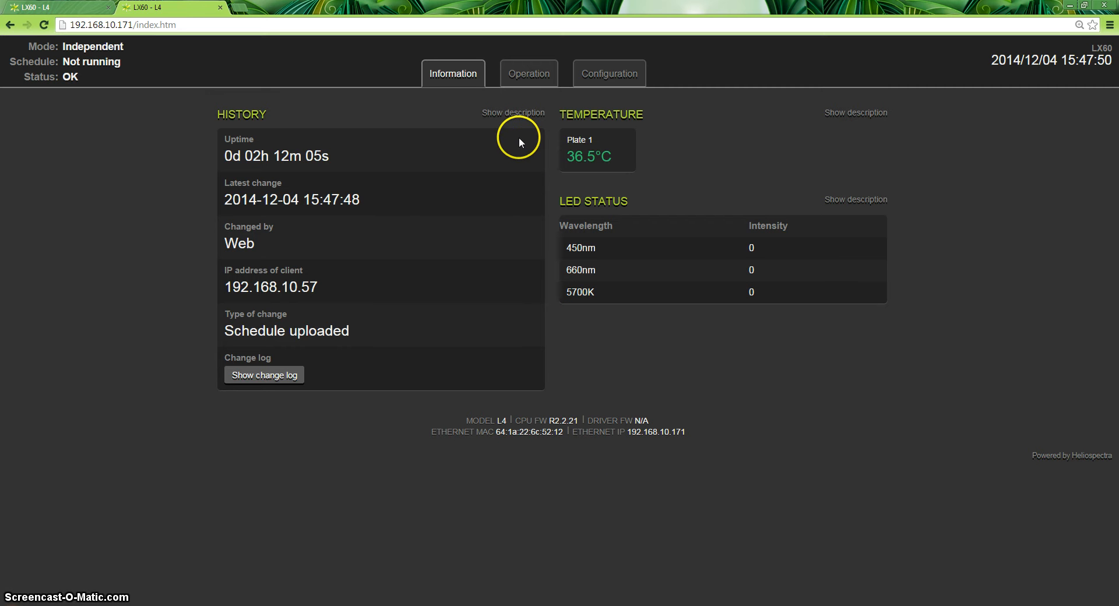
click(524, 73)
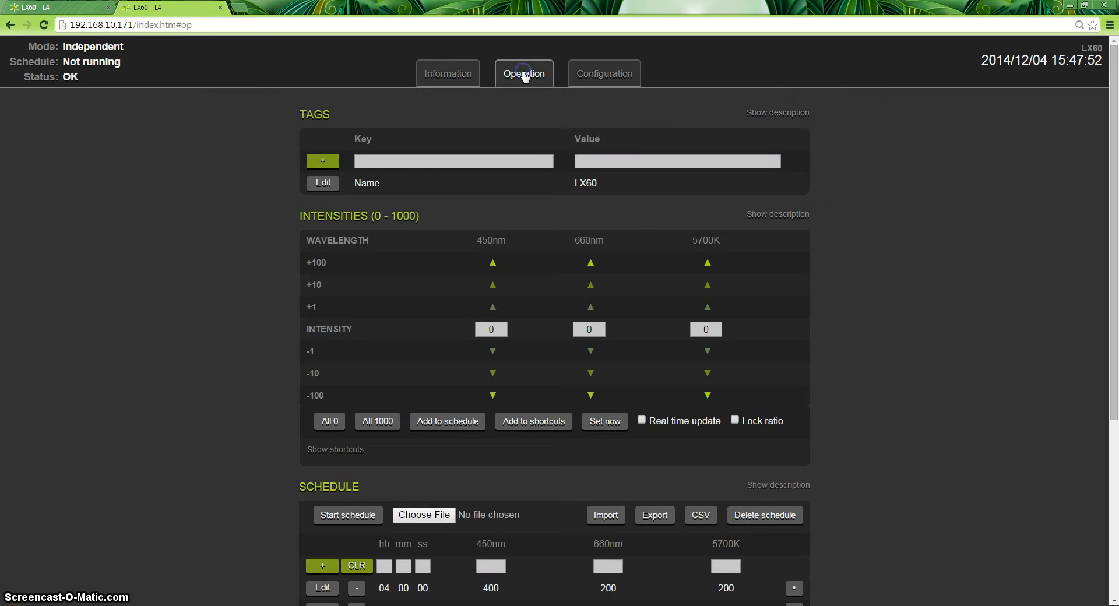
scroll(down, 3)
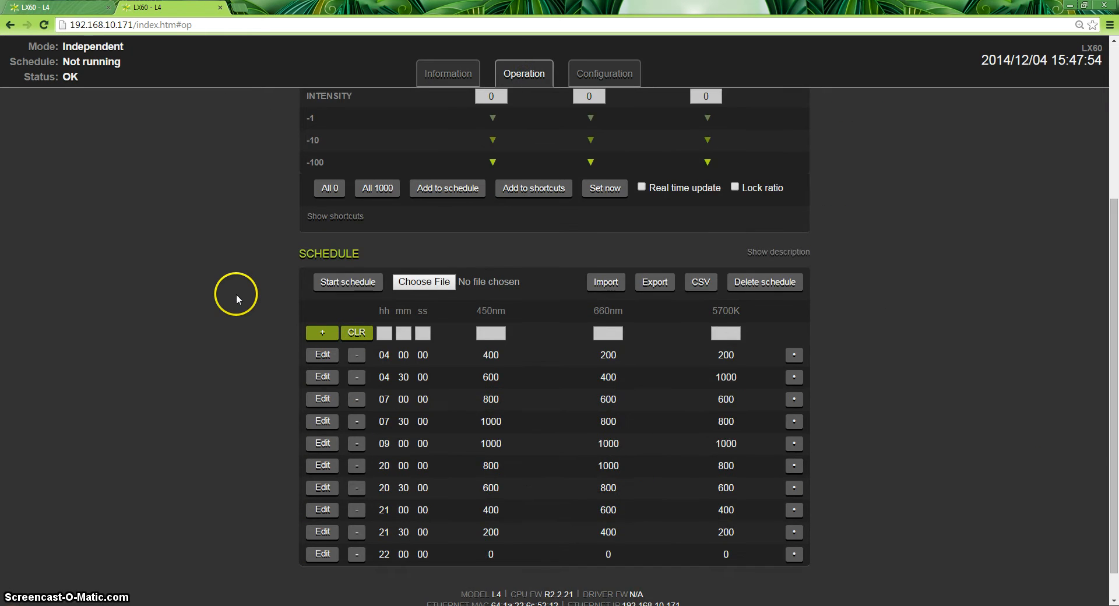
mouse_move(249, 371)
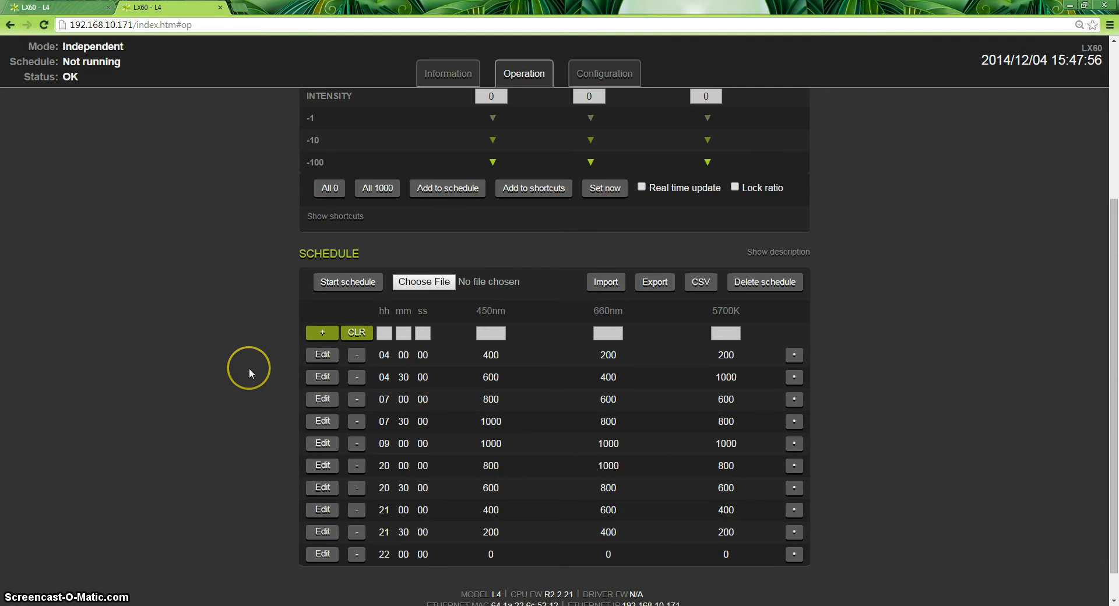
mouse_move(649, 360)
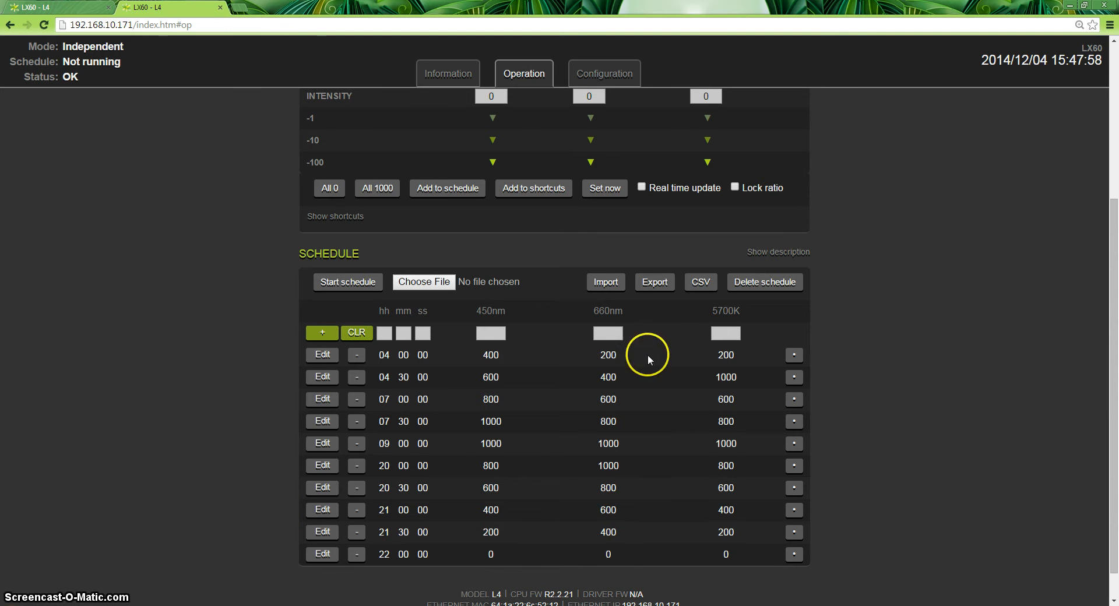
mouse_move(110, 184)
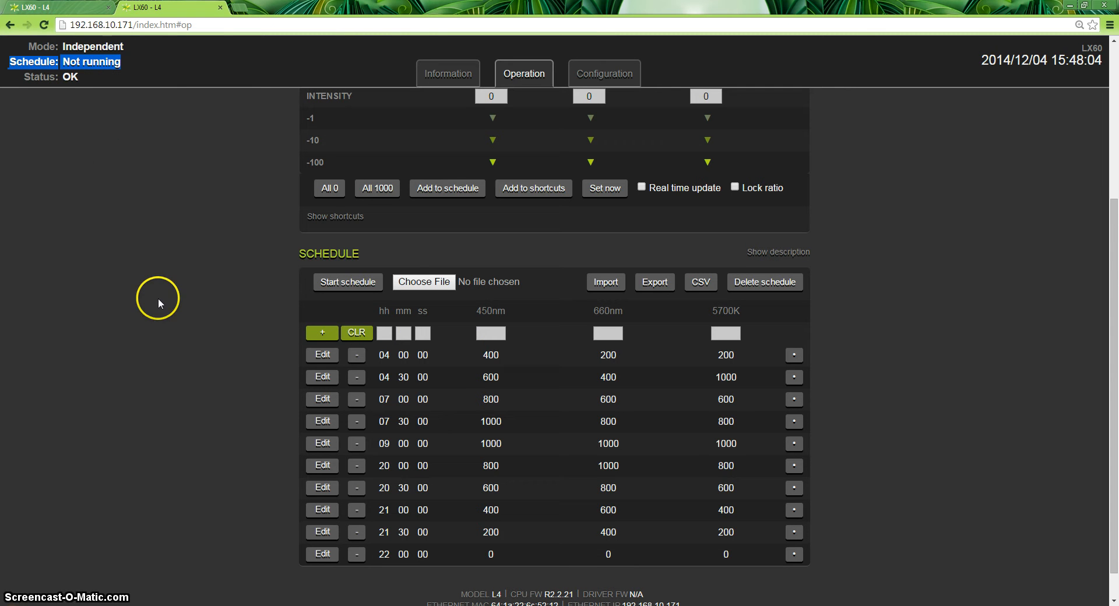
mouse_move(195, 327)
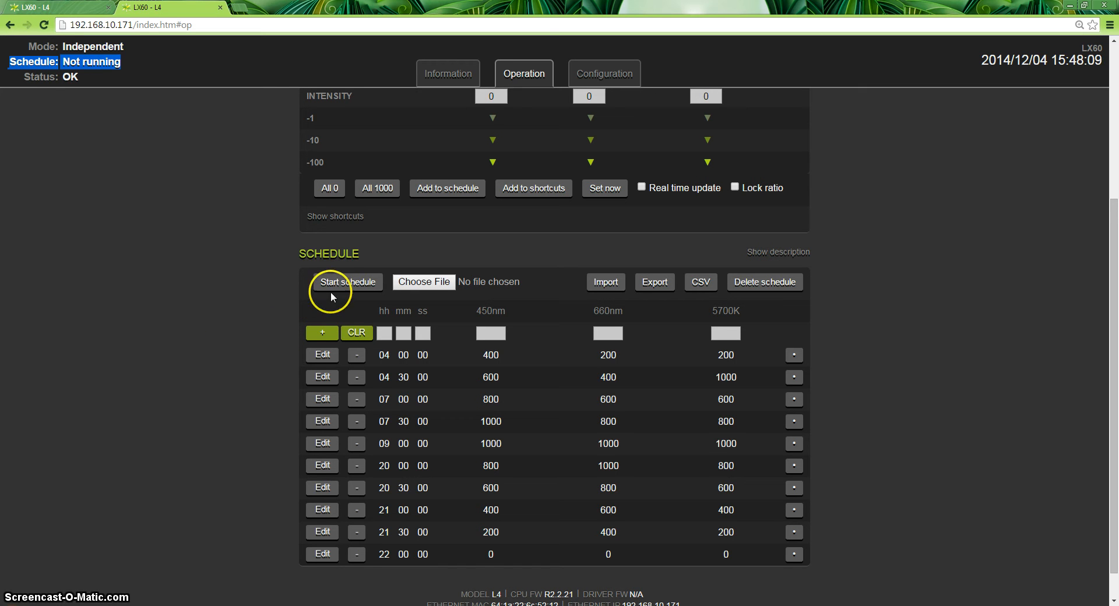
Start the imported schedule so the lamp reports Schedule: Running with settings saved.
click(348, 283)
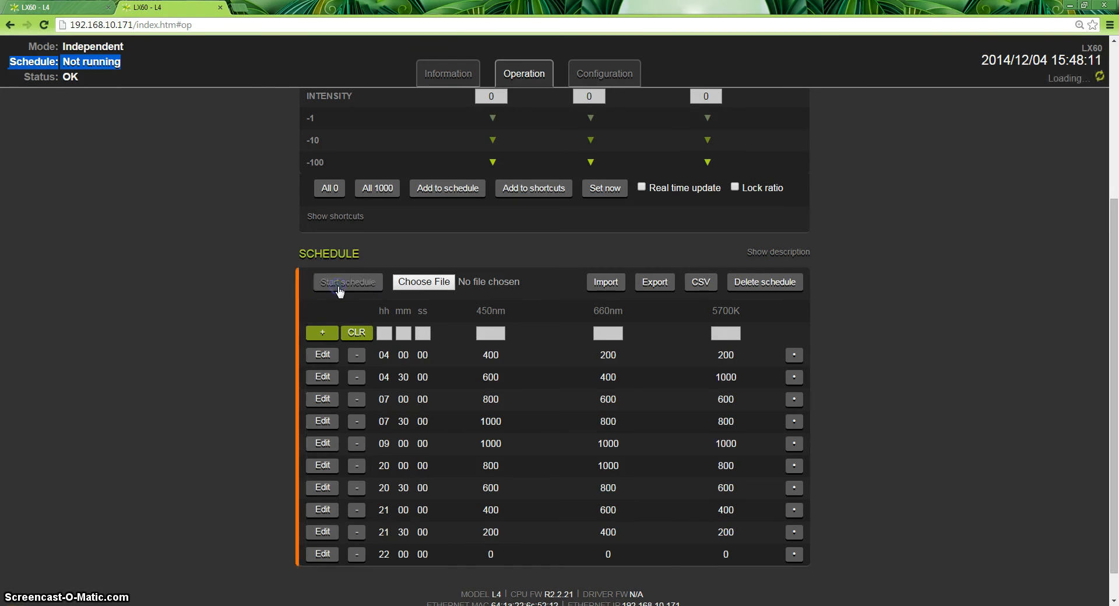
click(347, 282)
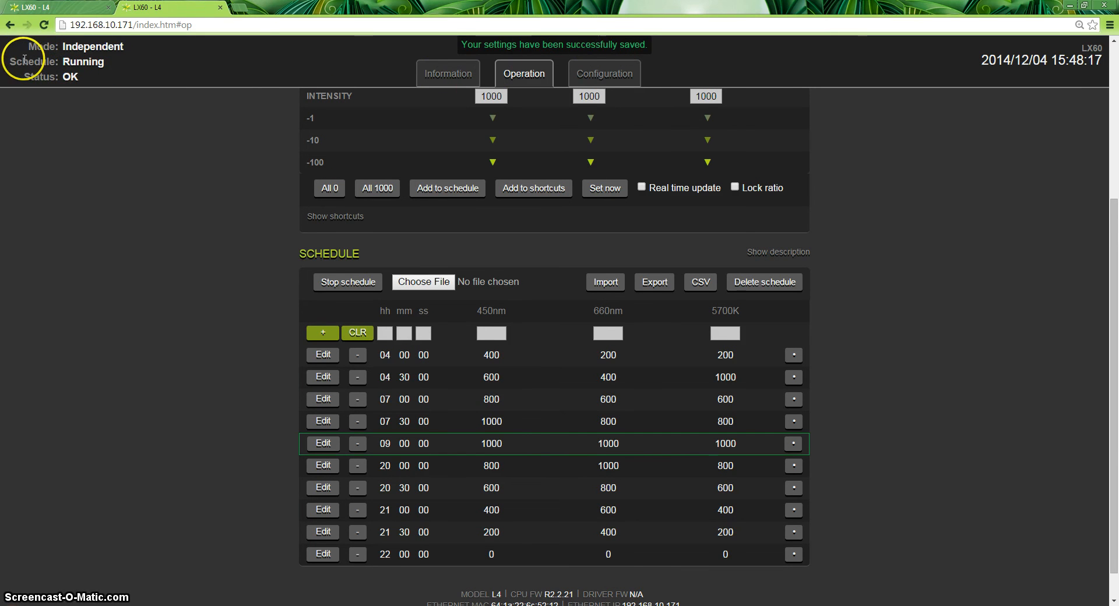
mouse_move(85, 436)
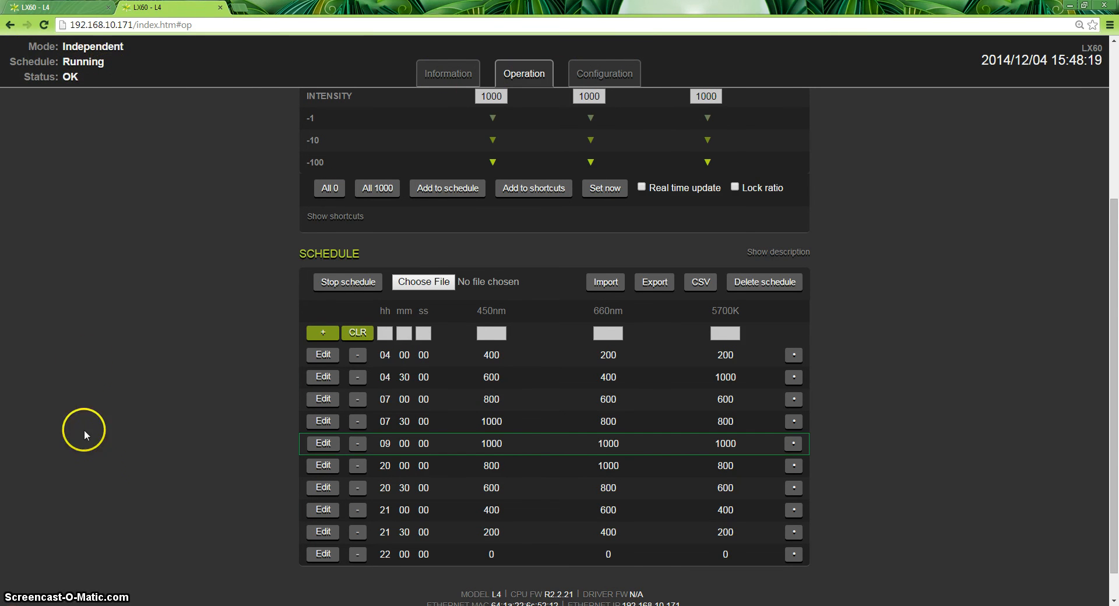
mouse_move(571, 394)
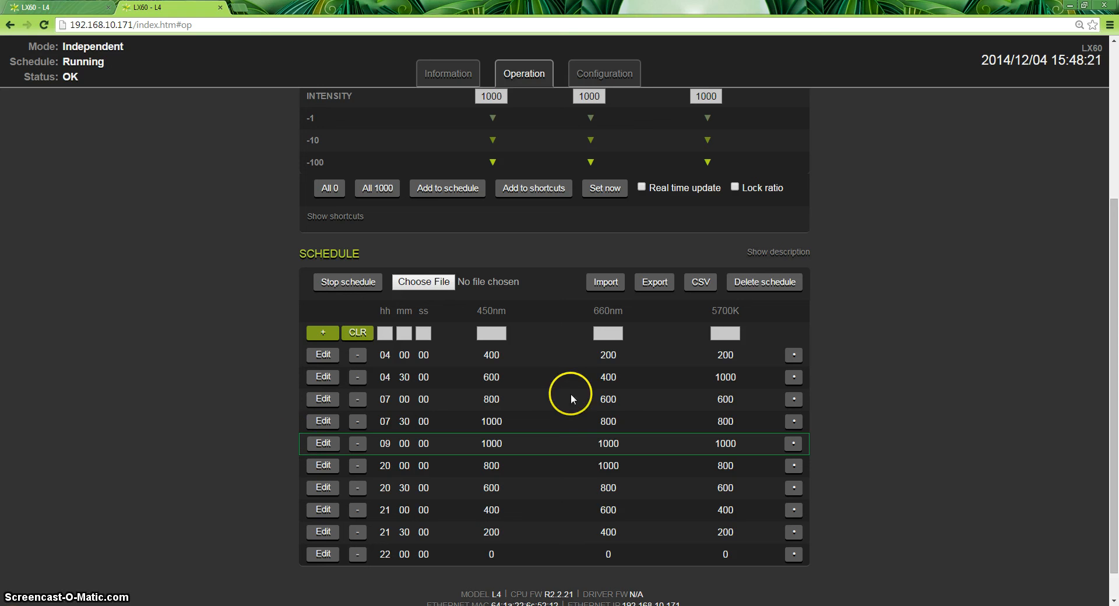
mouse_move(919, 273)
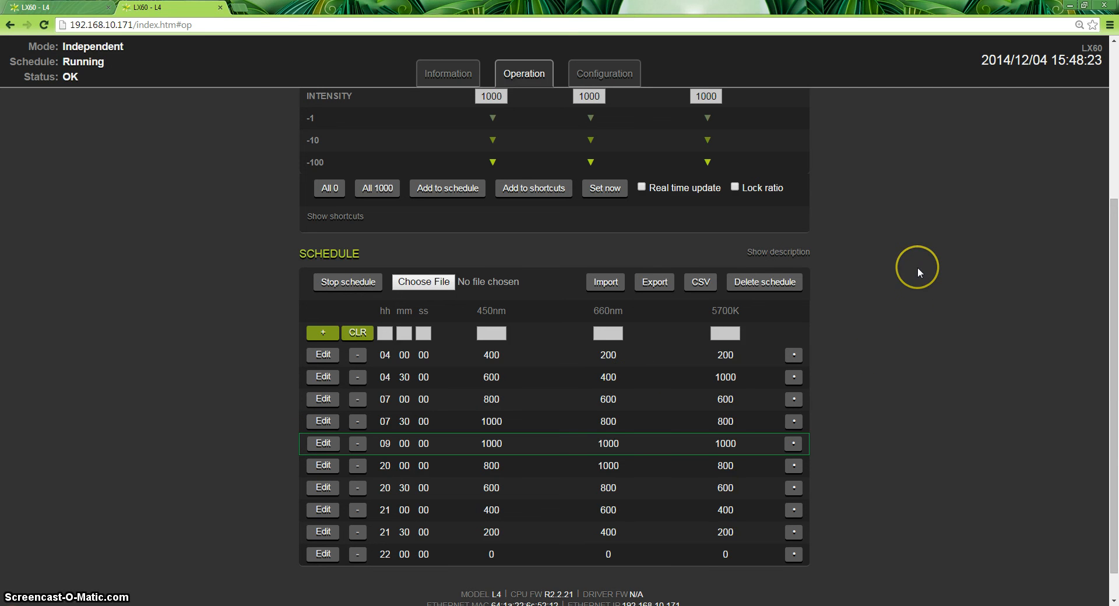